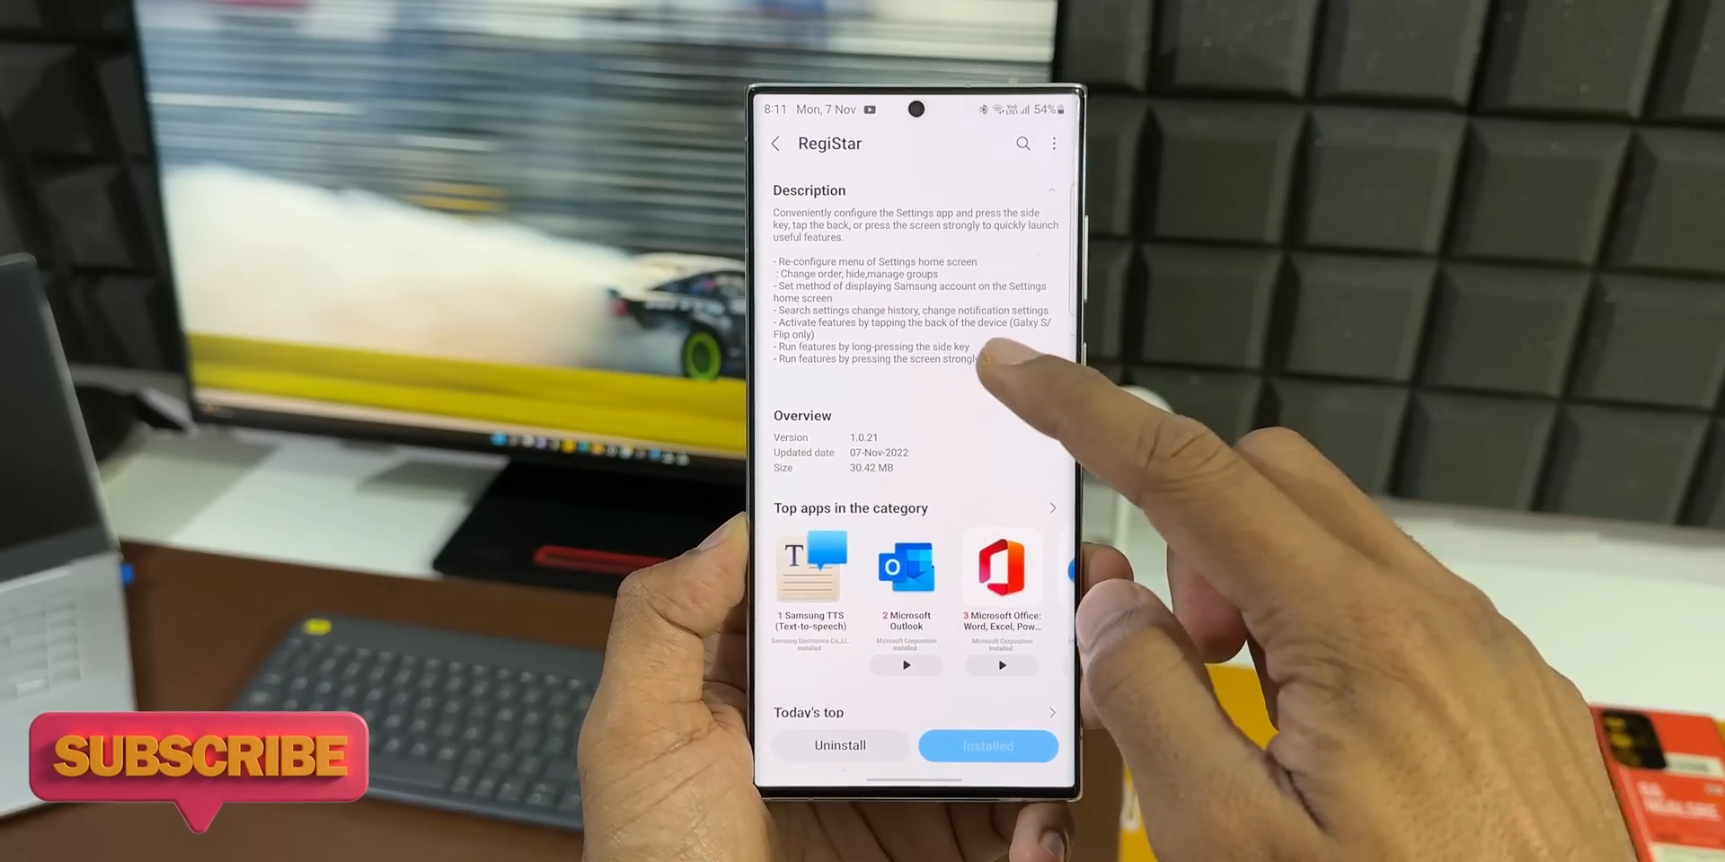
Step: Scroll RegiStar's store page to show the screenshot carousel above Description and Overview
scroll(down, 3)
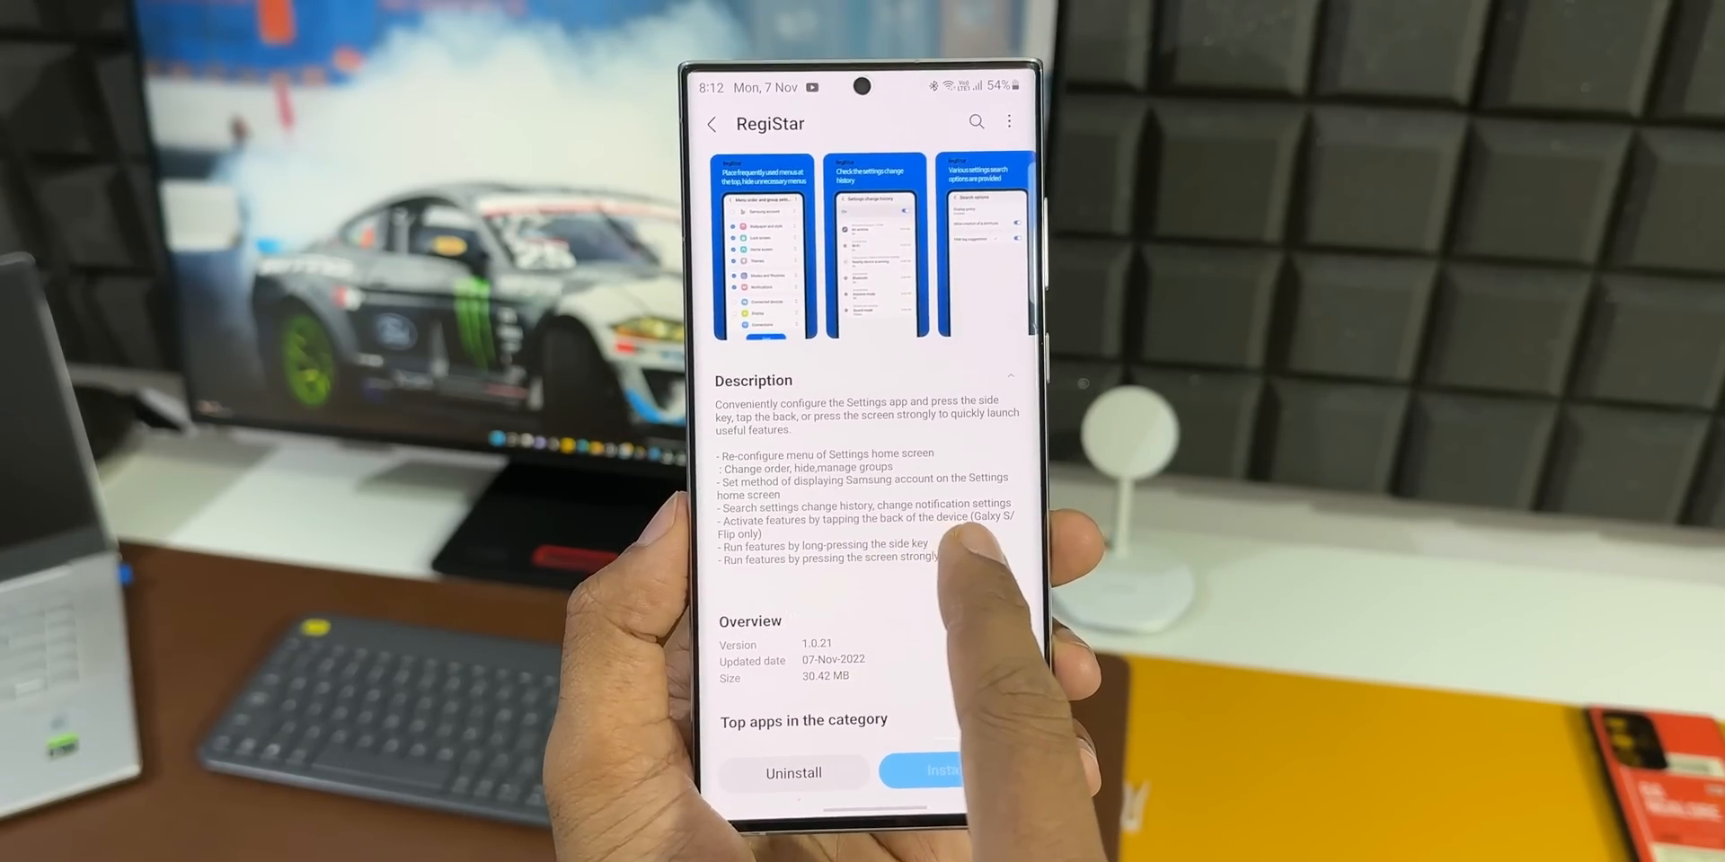
Step: Open RegiStar's Overview page listing app info, permissions and Good Lock Labs seller details
click(942, 773)
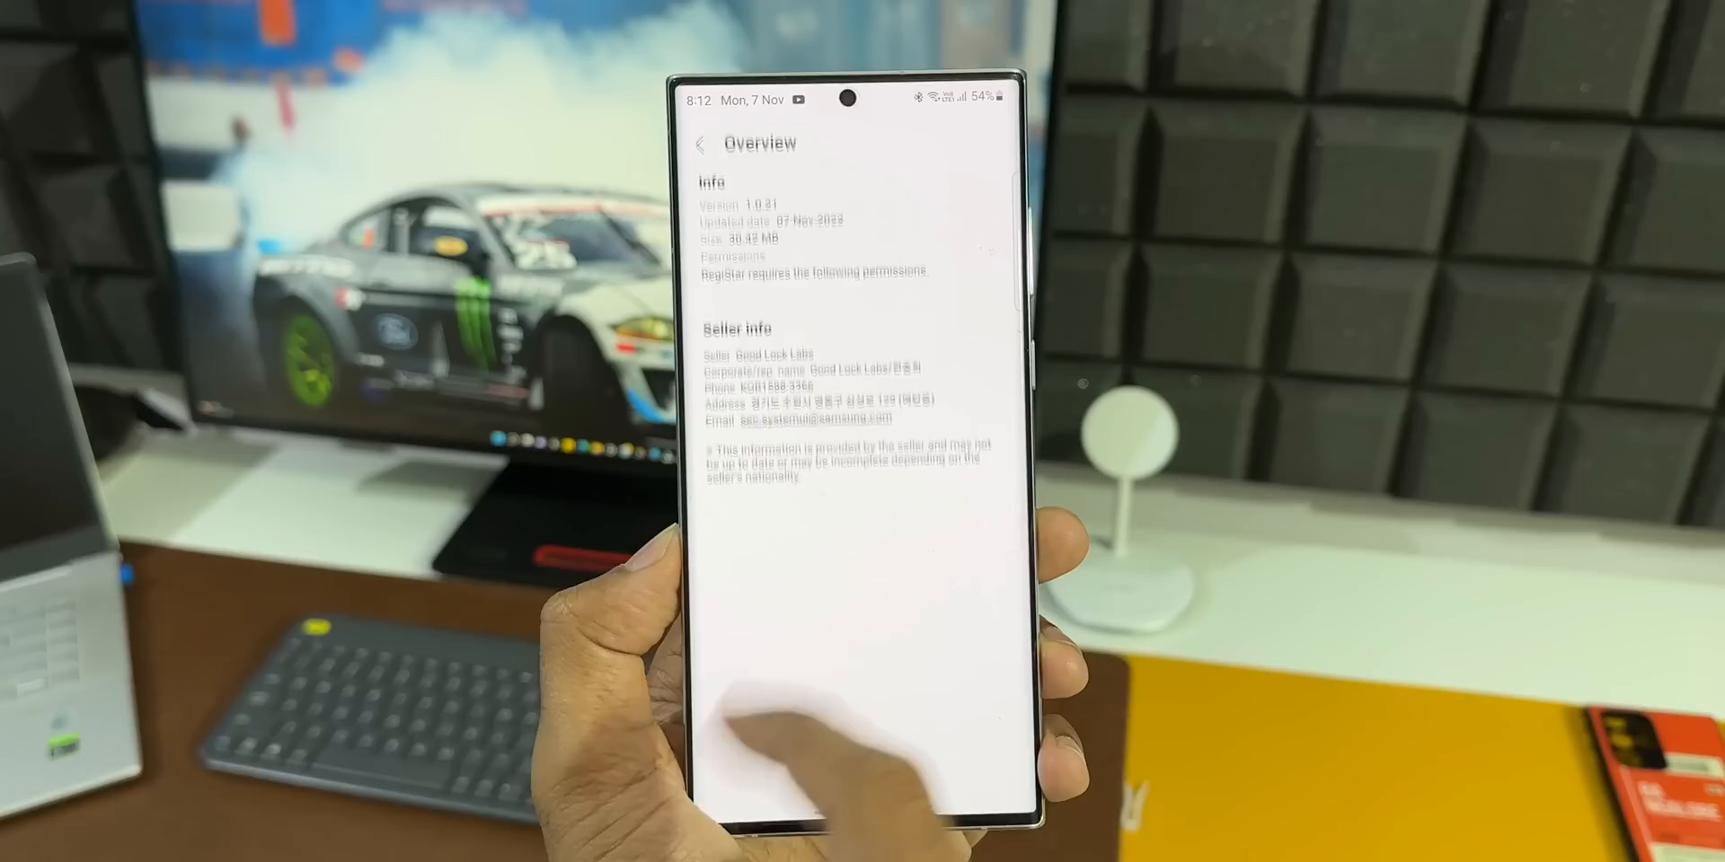
Step: Go back from RegiStar's Overview details page
click(714, 143)
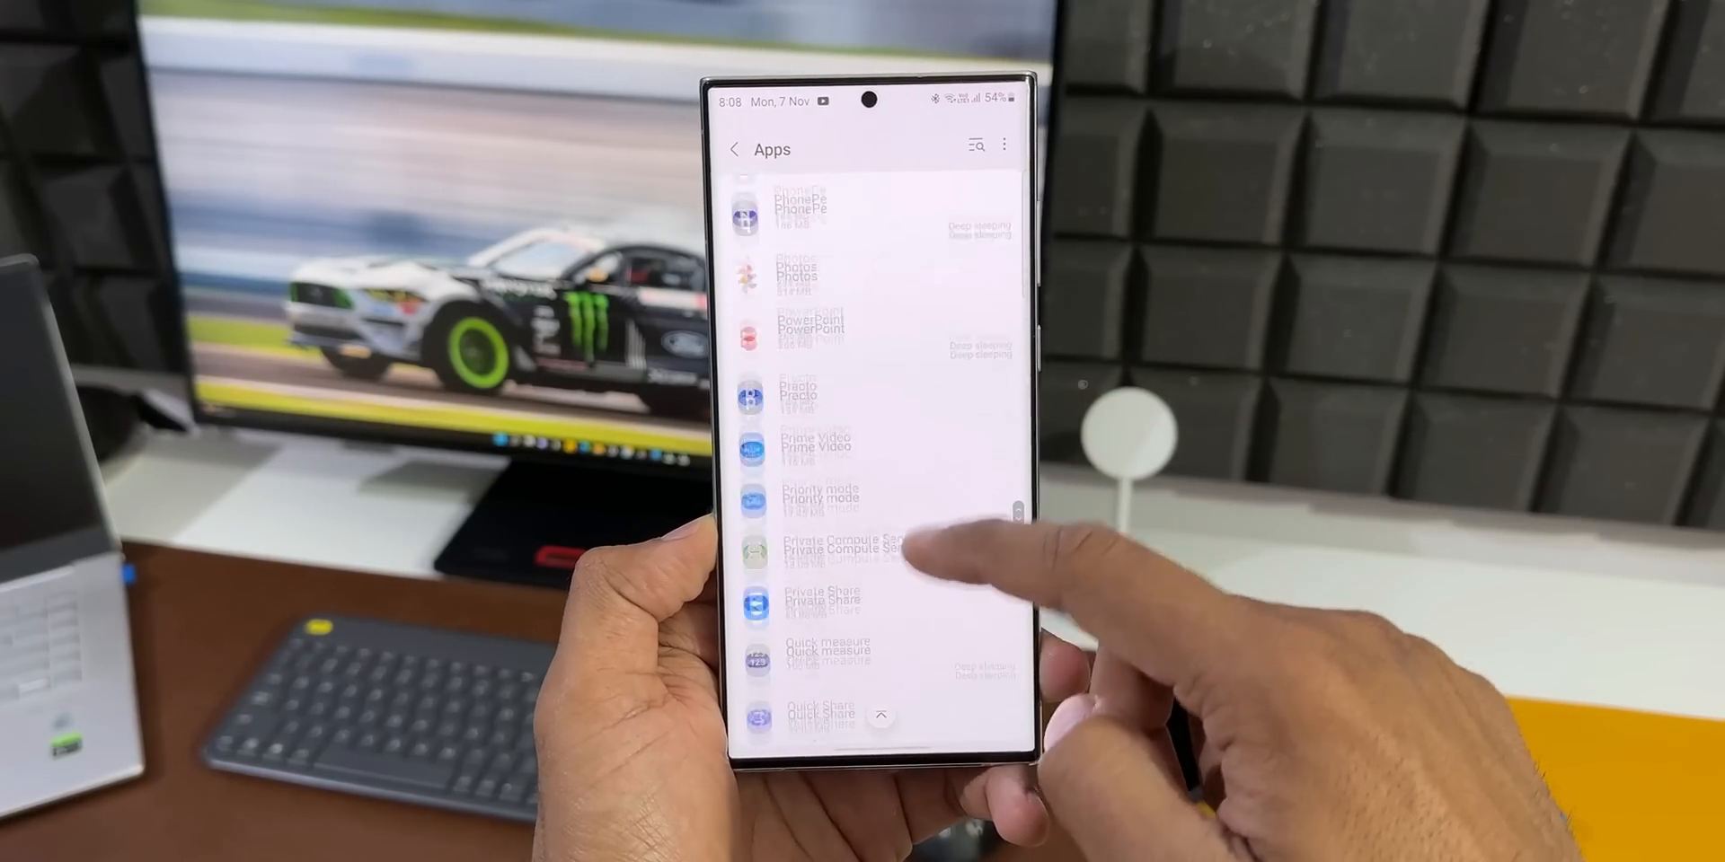
Step: Scroll the installed Apps list to RegiStar and open its app information
scroll(down, 3)
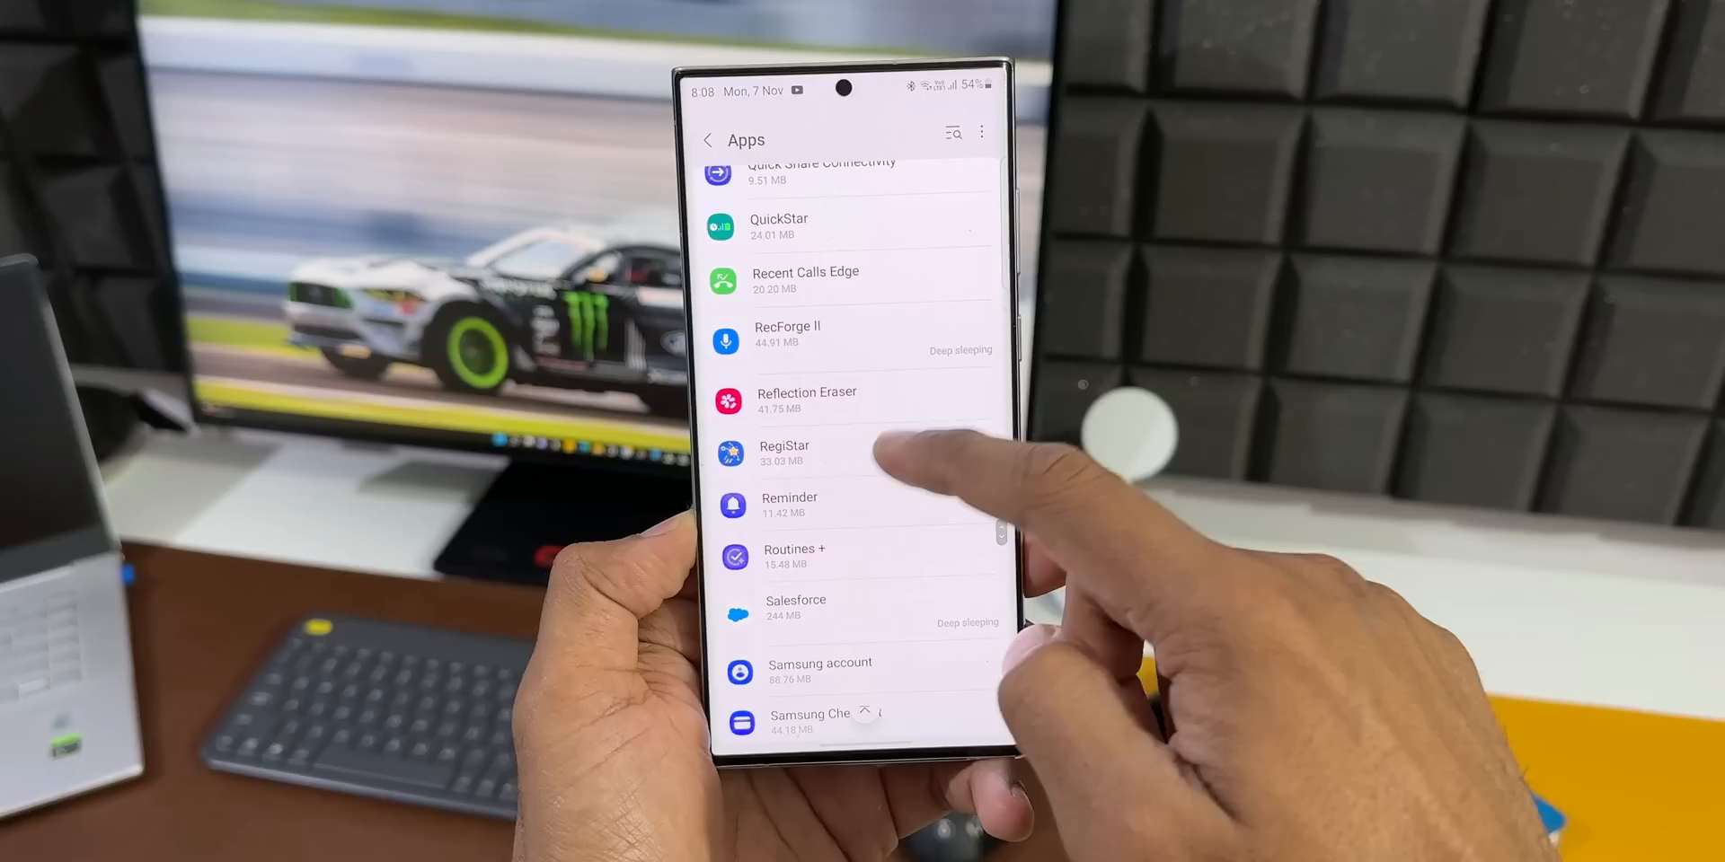
click(783, 451)
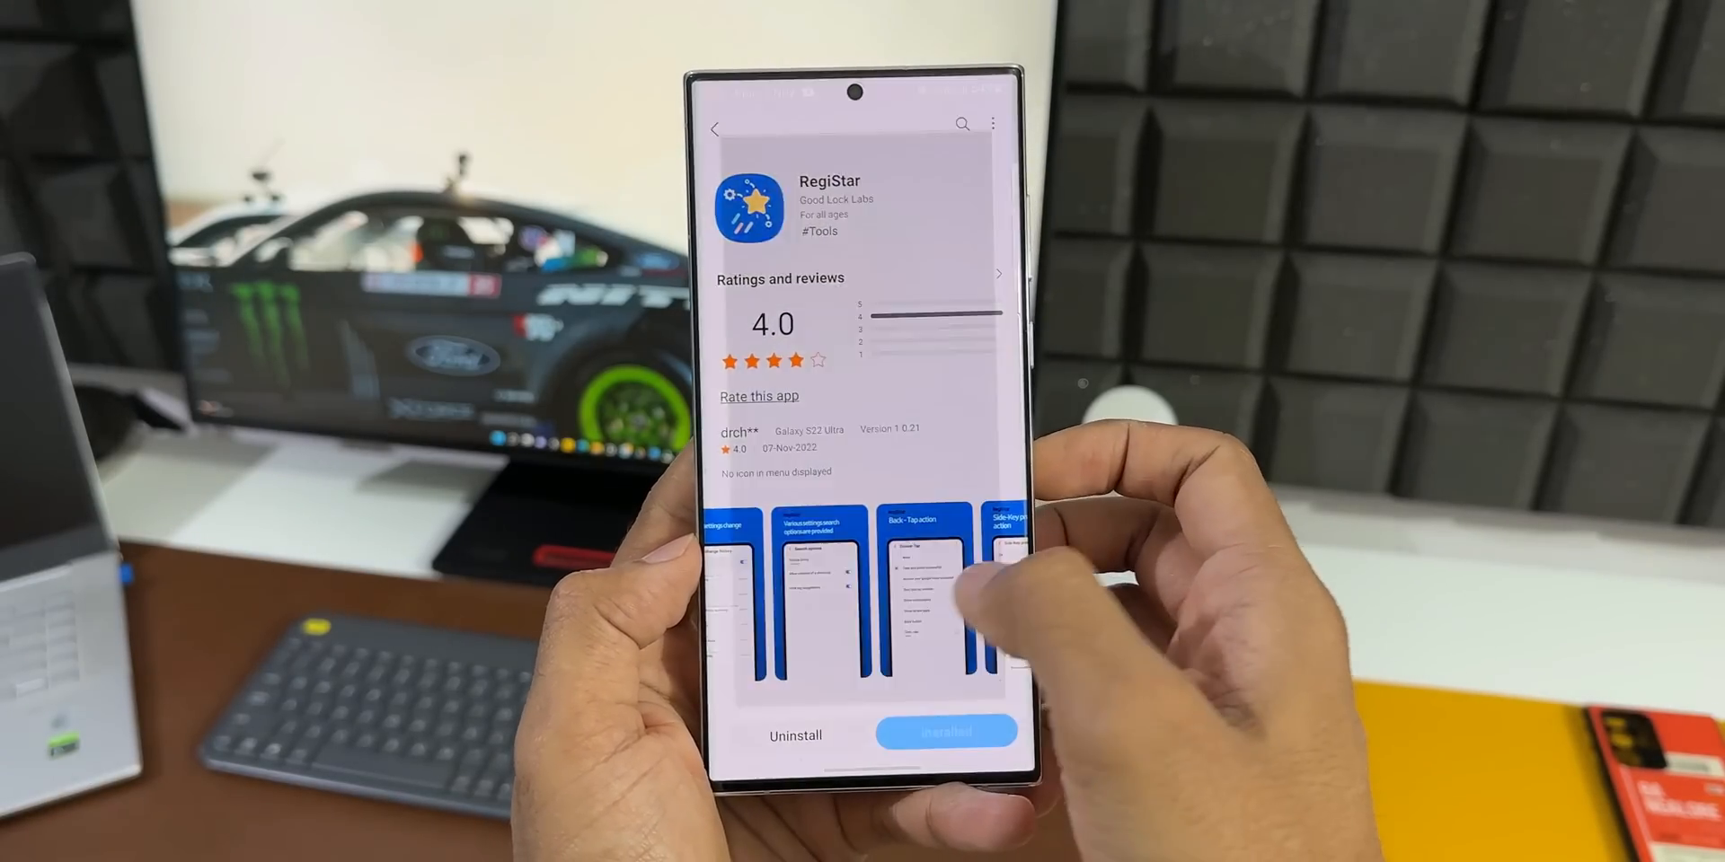
Step: Enlarge RegiStar's screenshots, including the Force-Touch action screen, and swipe through them
click(924, 594)
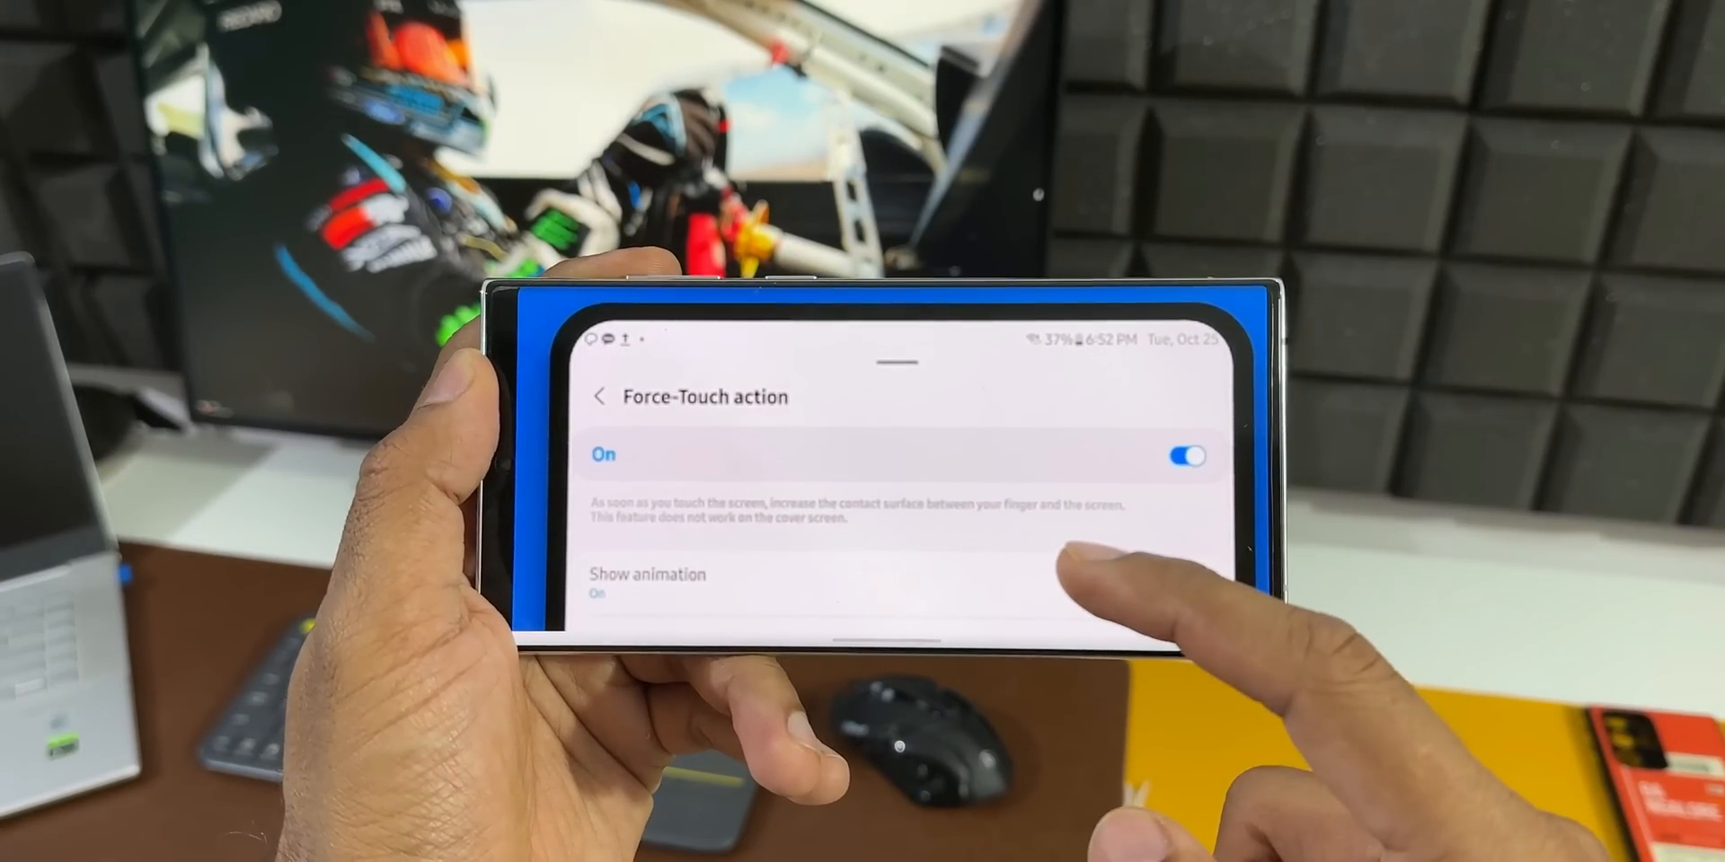
scroll(down, 3)
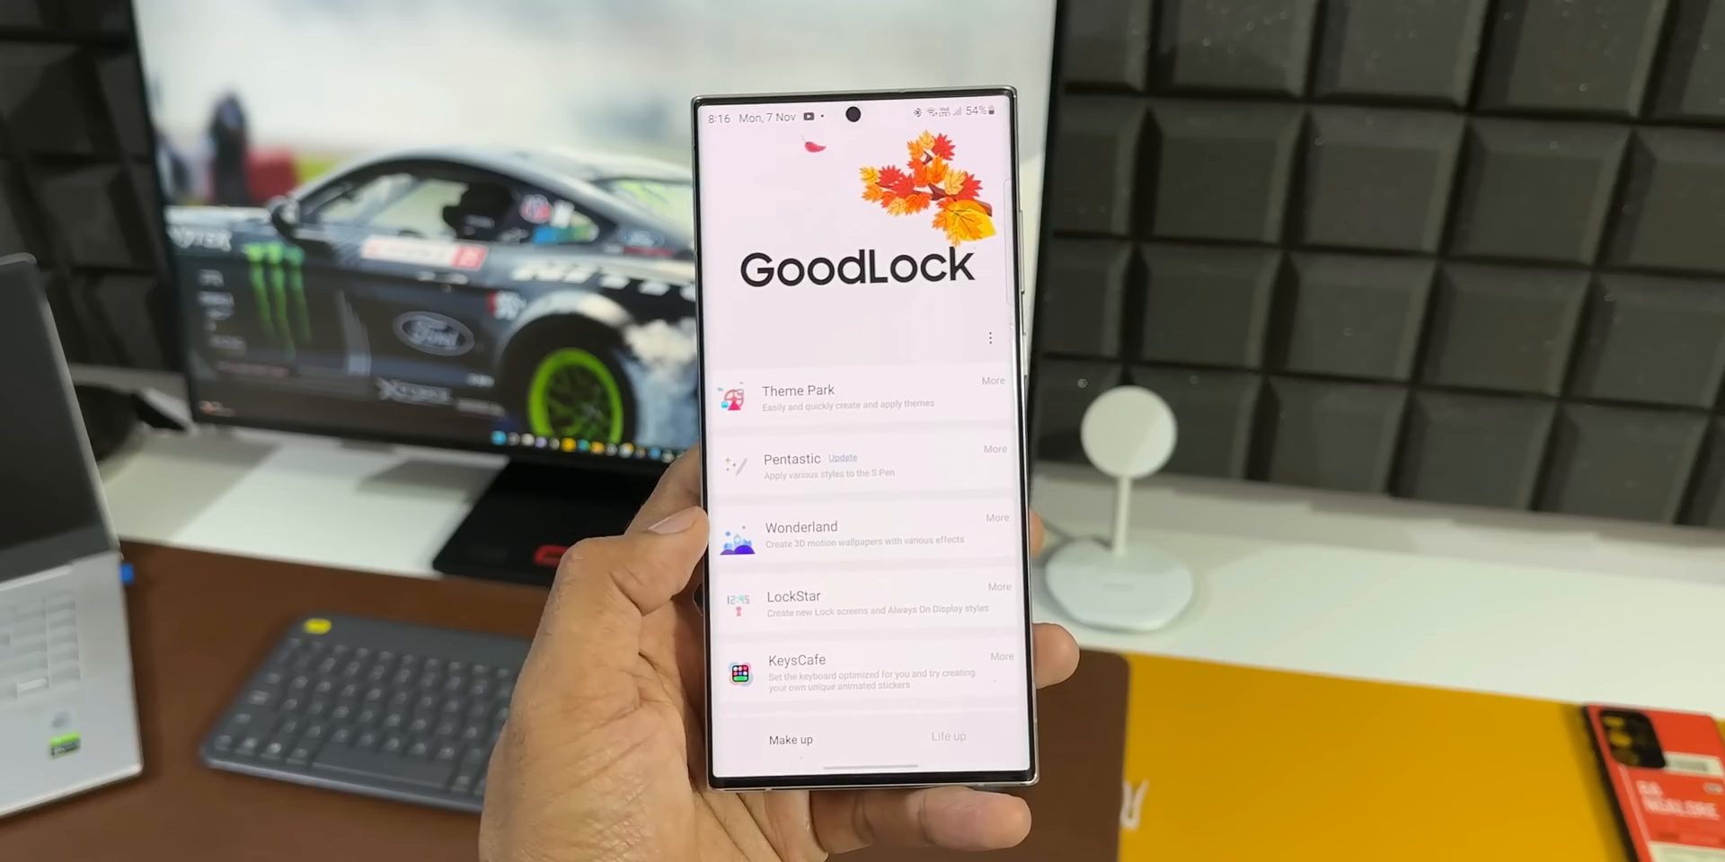
Step: Scroll through Good Lock's Make up modules, then show the Life up list starting with NiceShot
scroll(down, 3)
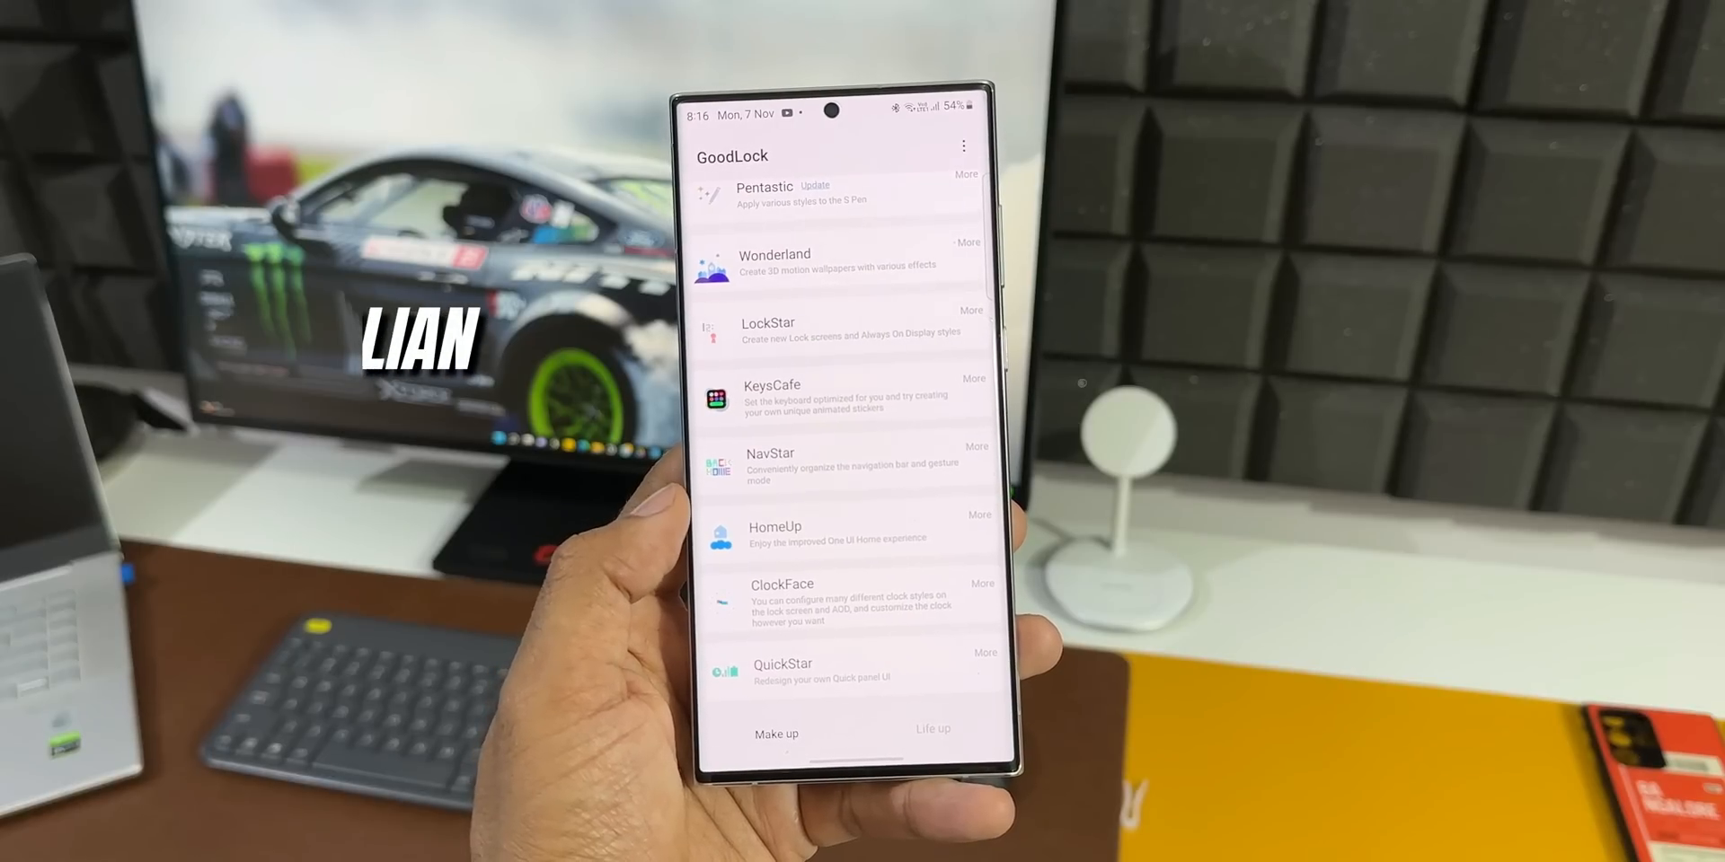
scroll(down, 3)
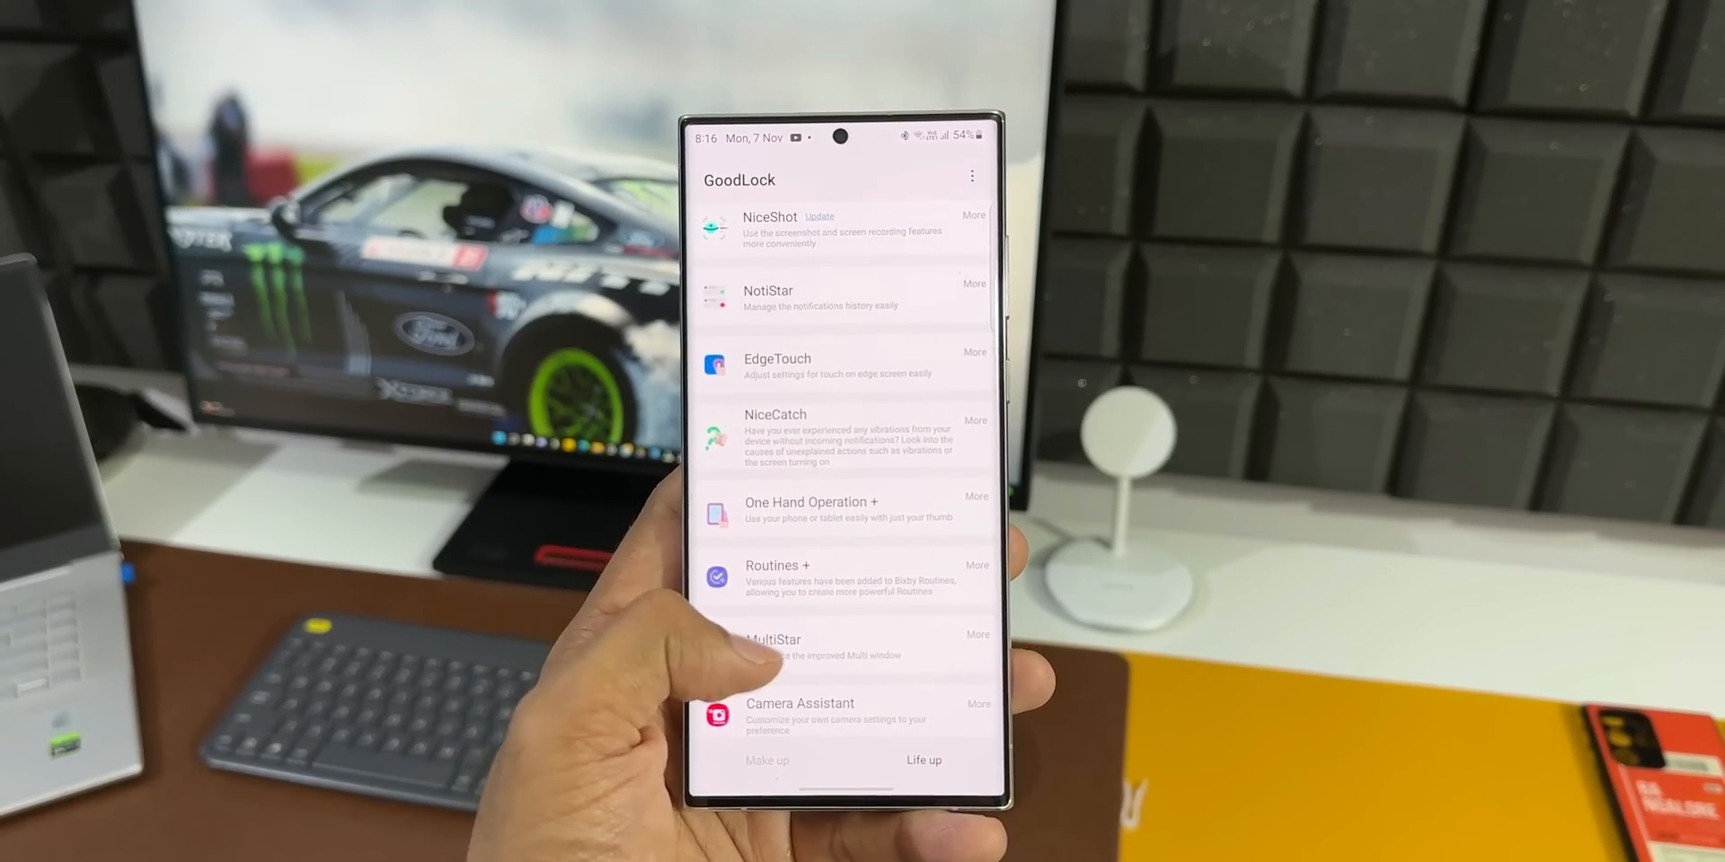
scroll(down, 3)
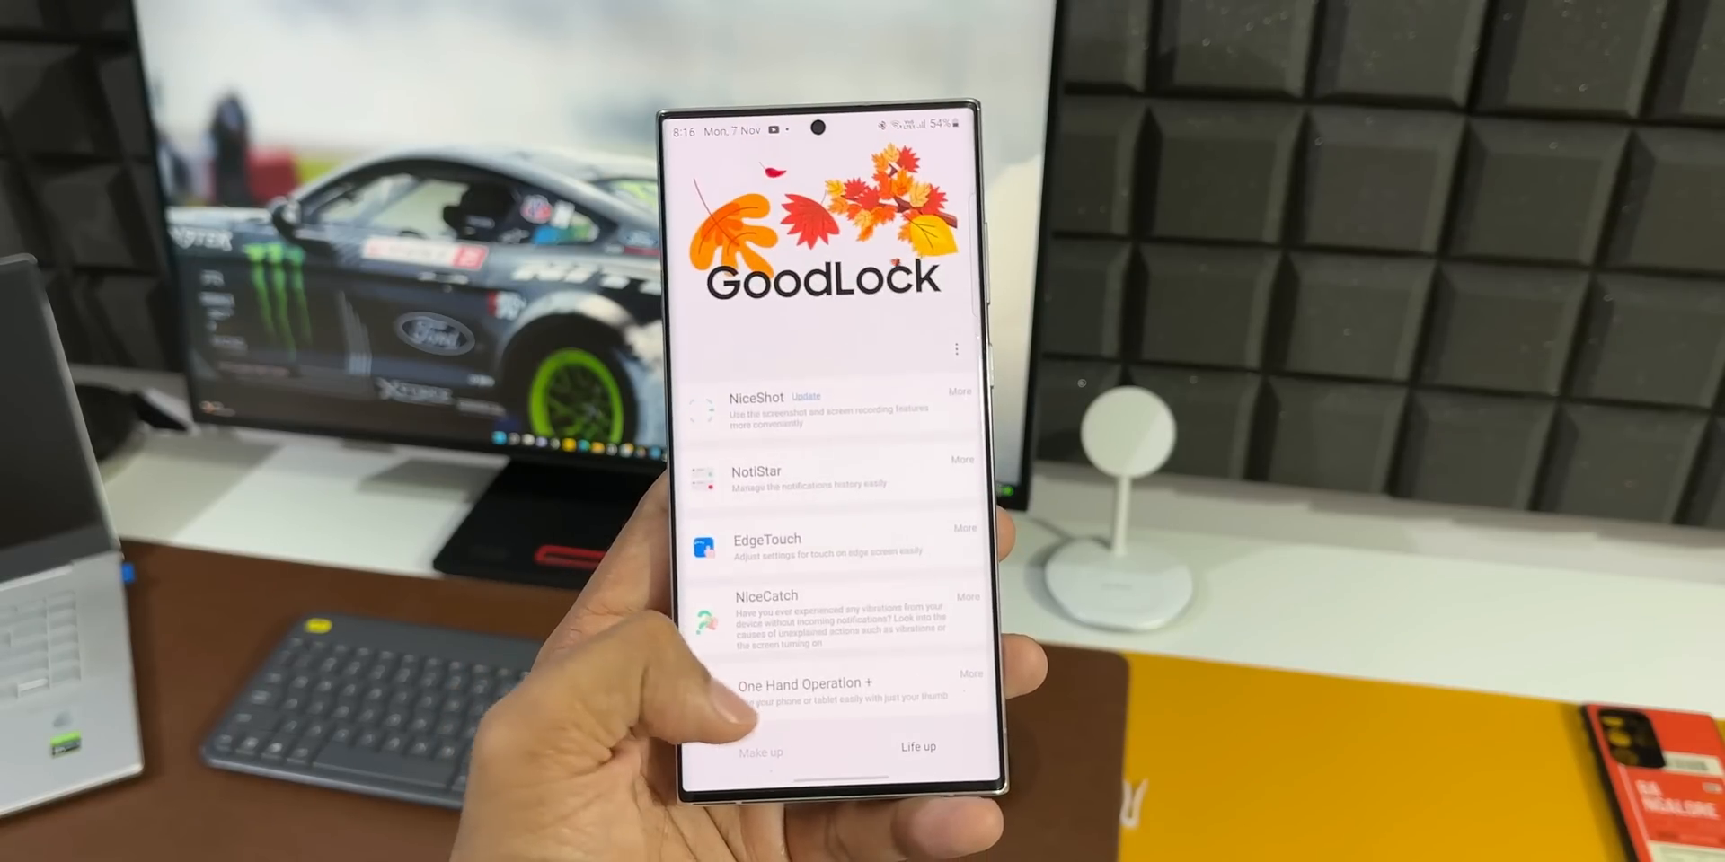